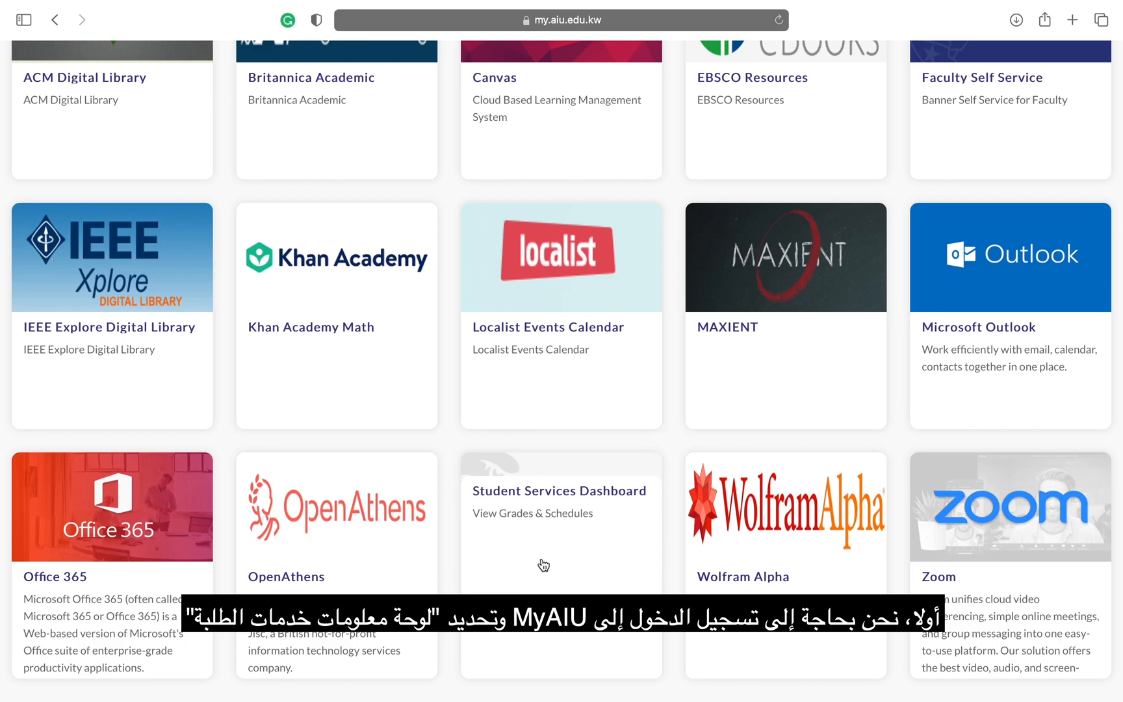
# Step: Sign in to the Student Services dashboard and go to schedule viewing and class registration
pyautogui.click(560, 490)
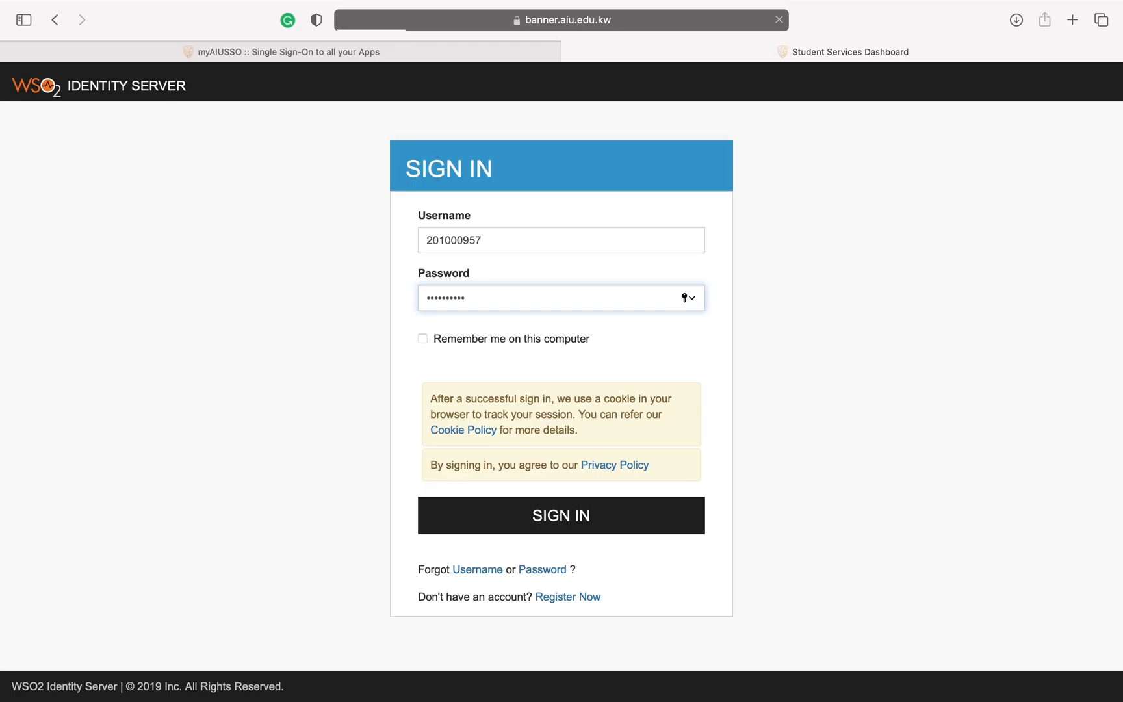
pyautogui.click(560, 515)
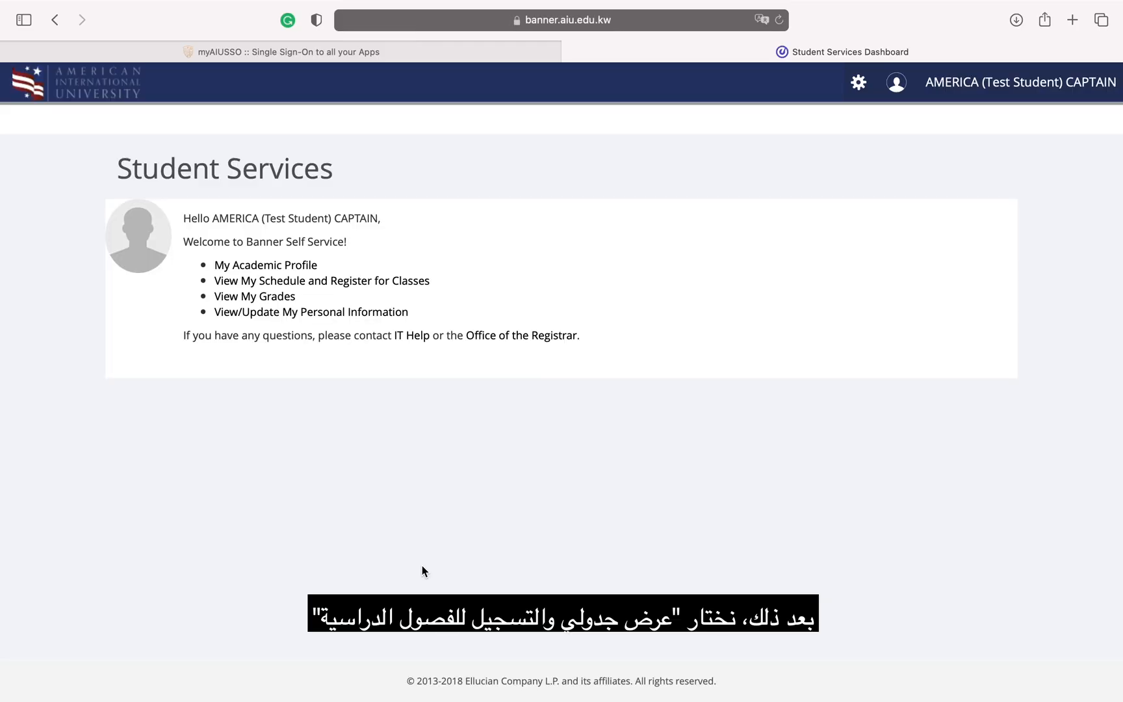
pyautogui.moveTo(425, 441)
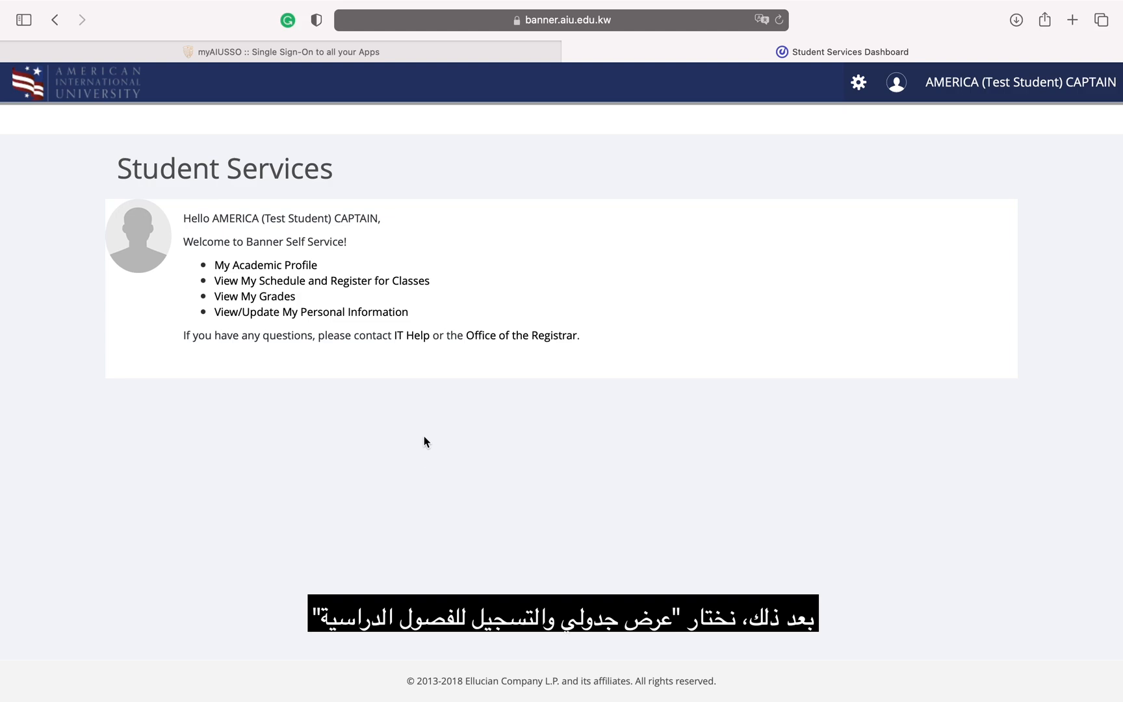
pyautogui.click(321, 279)
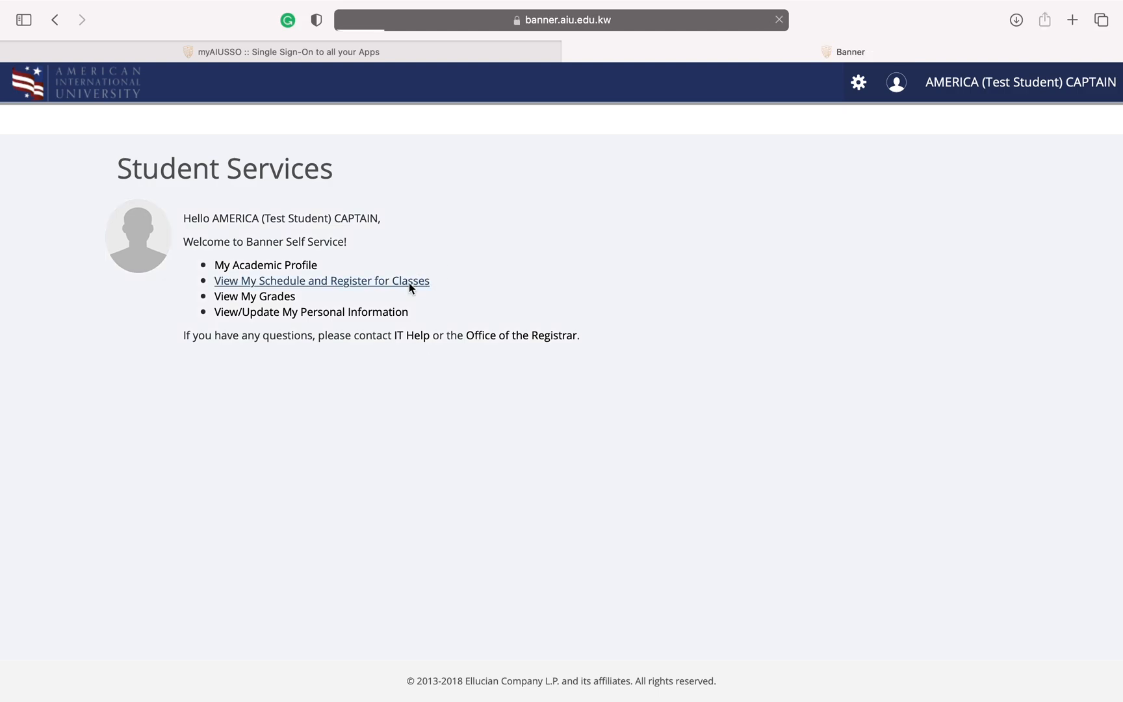
# Step: Reach the Registration page listing the 'What would you like to do?' options
pyautogui.click(321, 280)
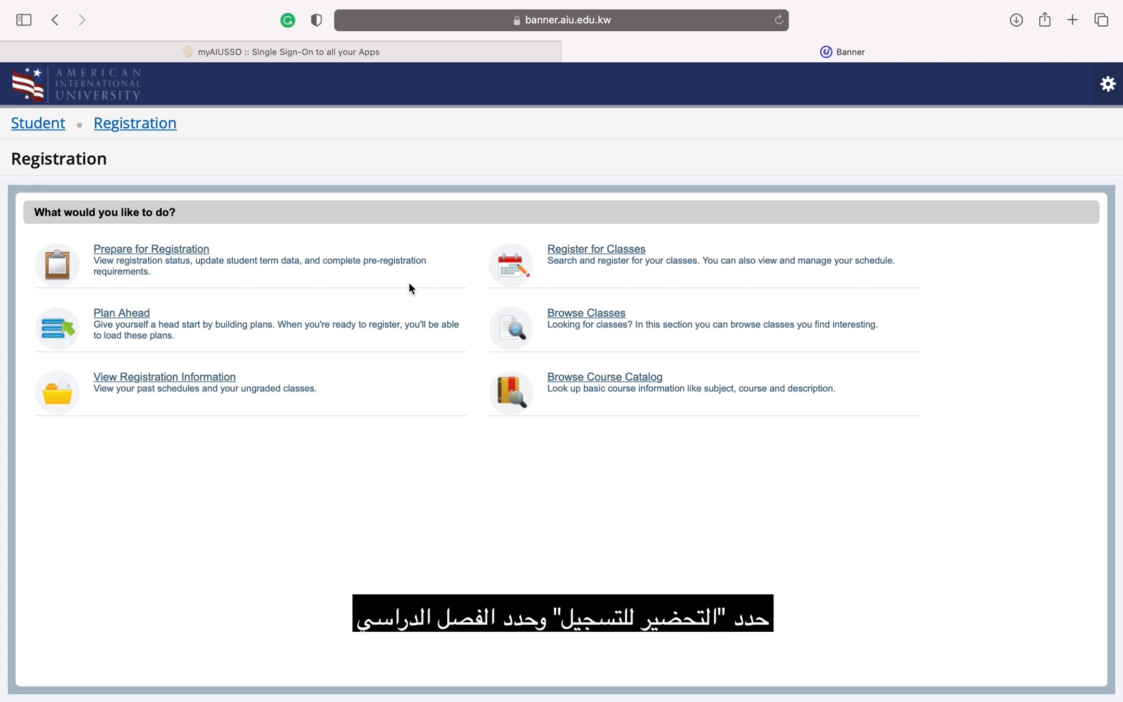
pyautogui.moveTo(187, 214)
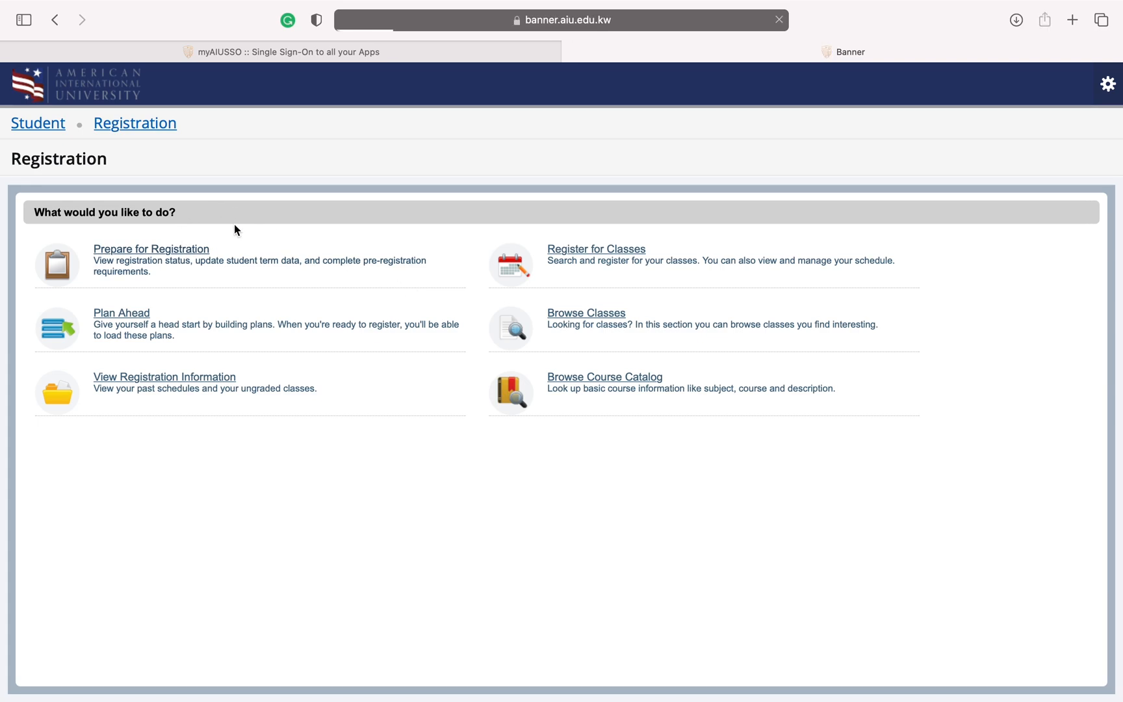
# Step: Run Prepare for Registration for Spring 2022 and confirm registration is permitted
pyautogui.click(595, 248)
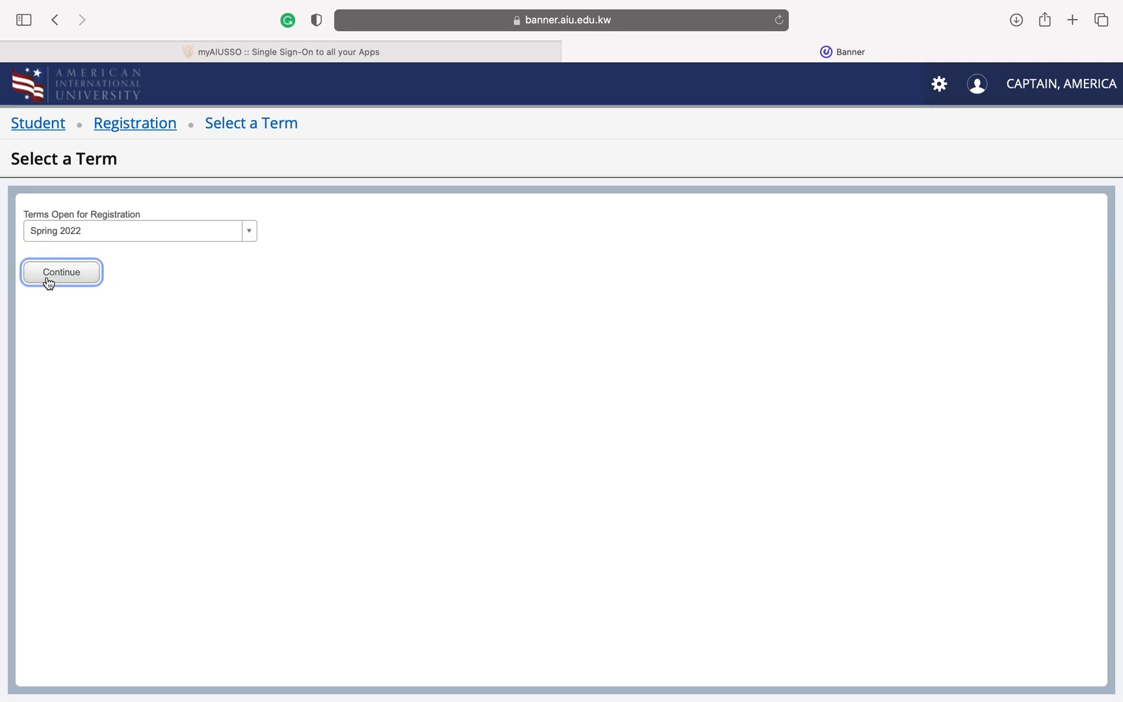
pyautogui.click(61, 272)
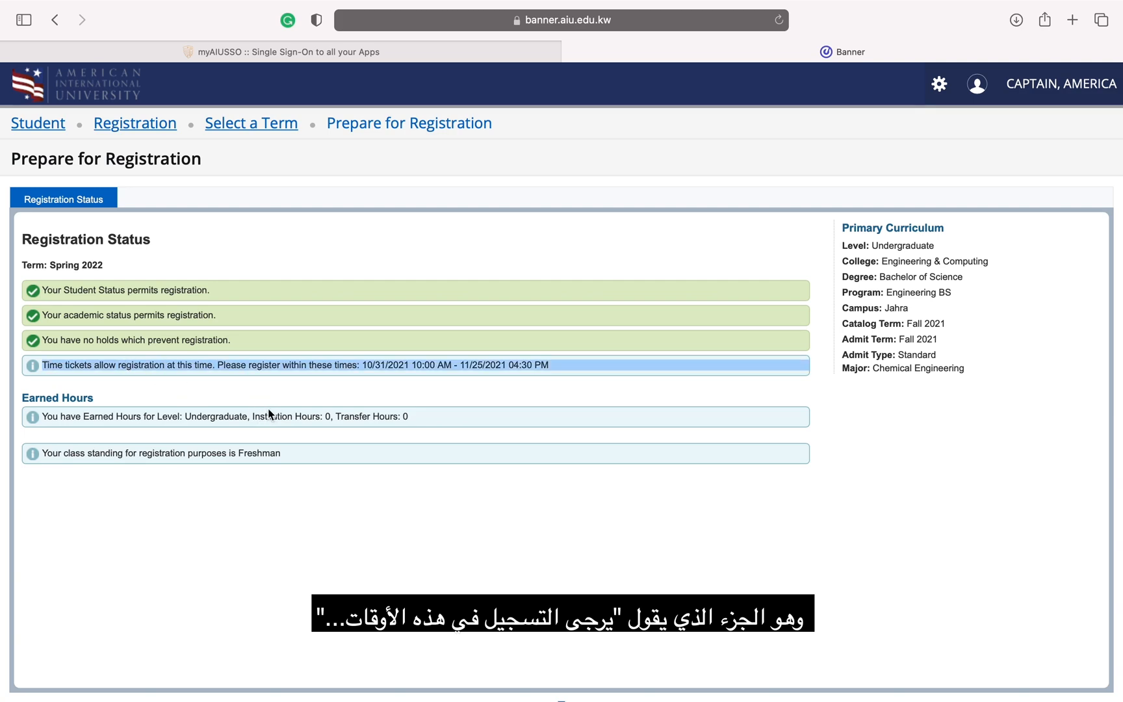
pyautogui.moveTo(290, 359)
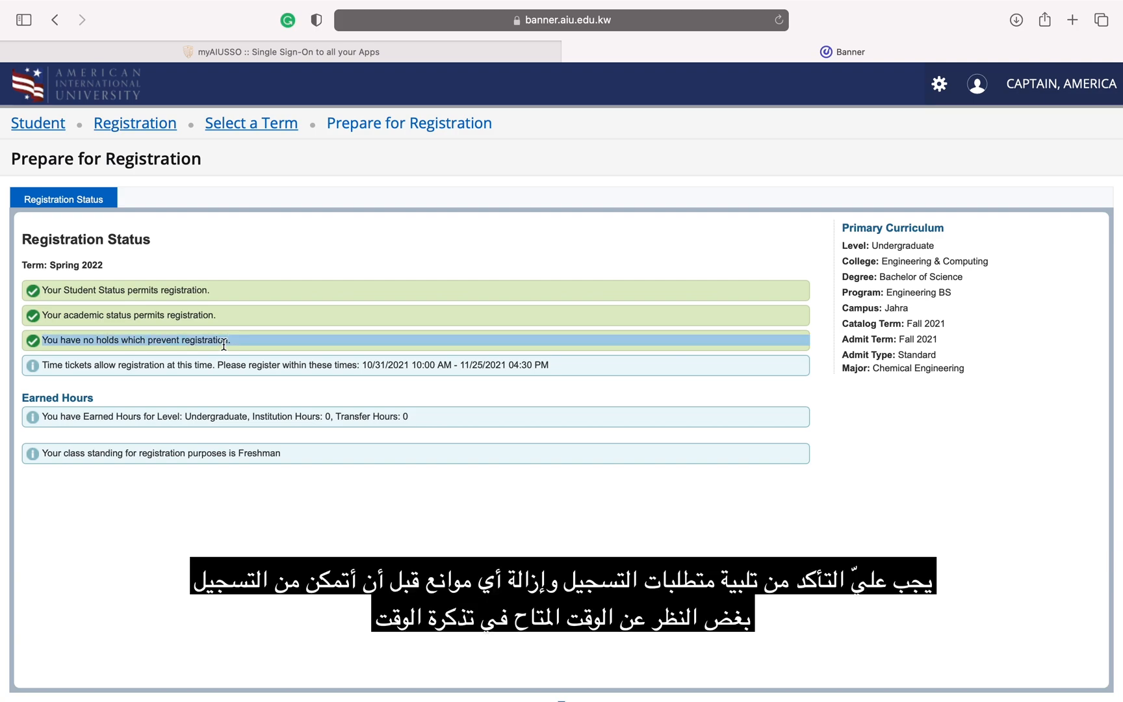
pyautogui.moveTo(321, 342)
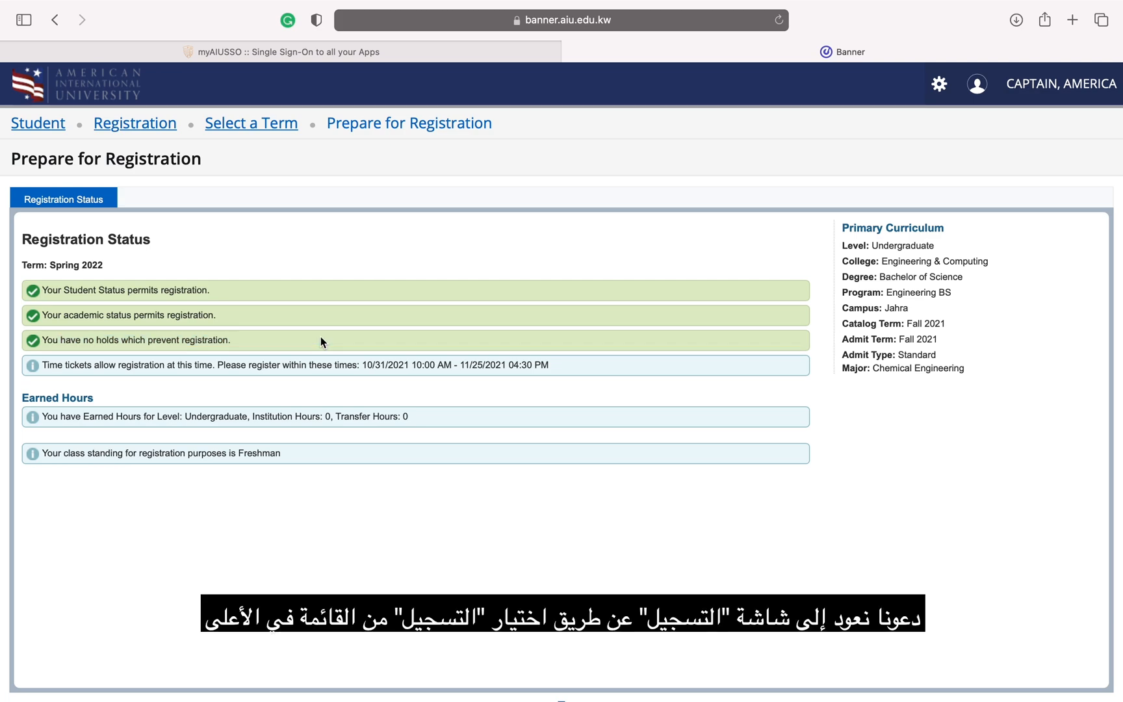
pyautogui.moveTo(202, 238)
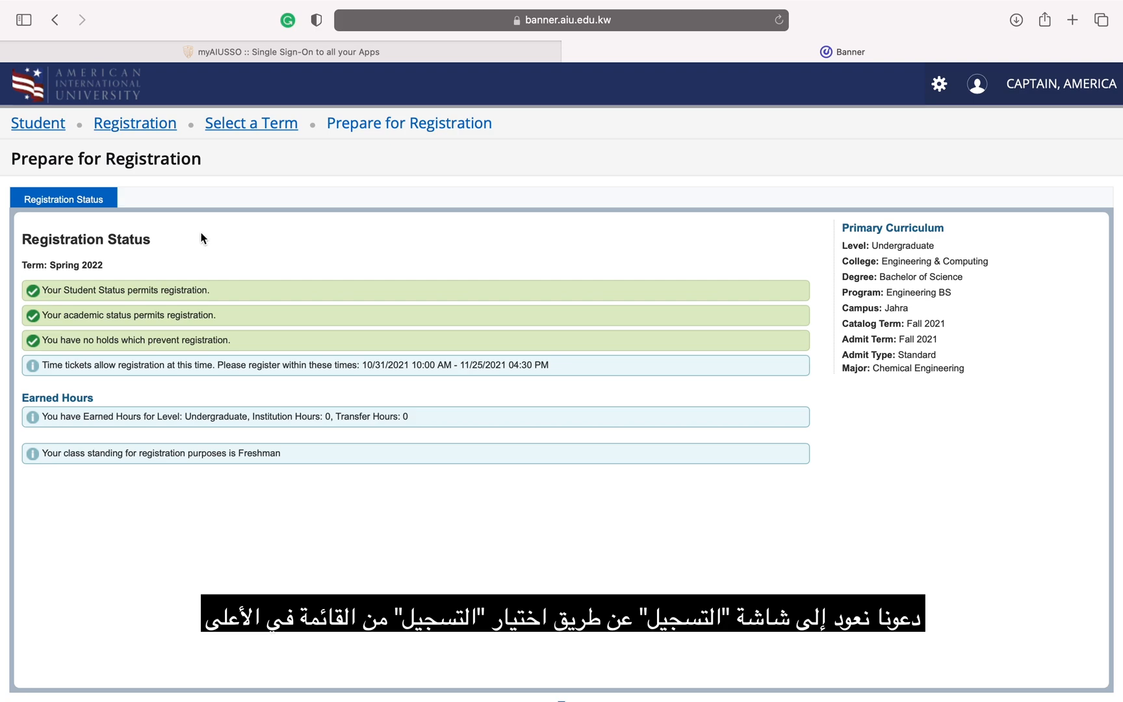
pyautogui.moveTo(164, 195)
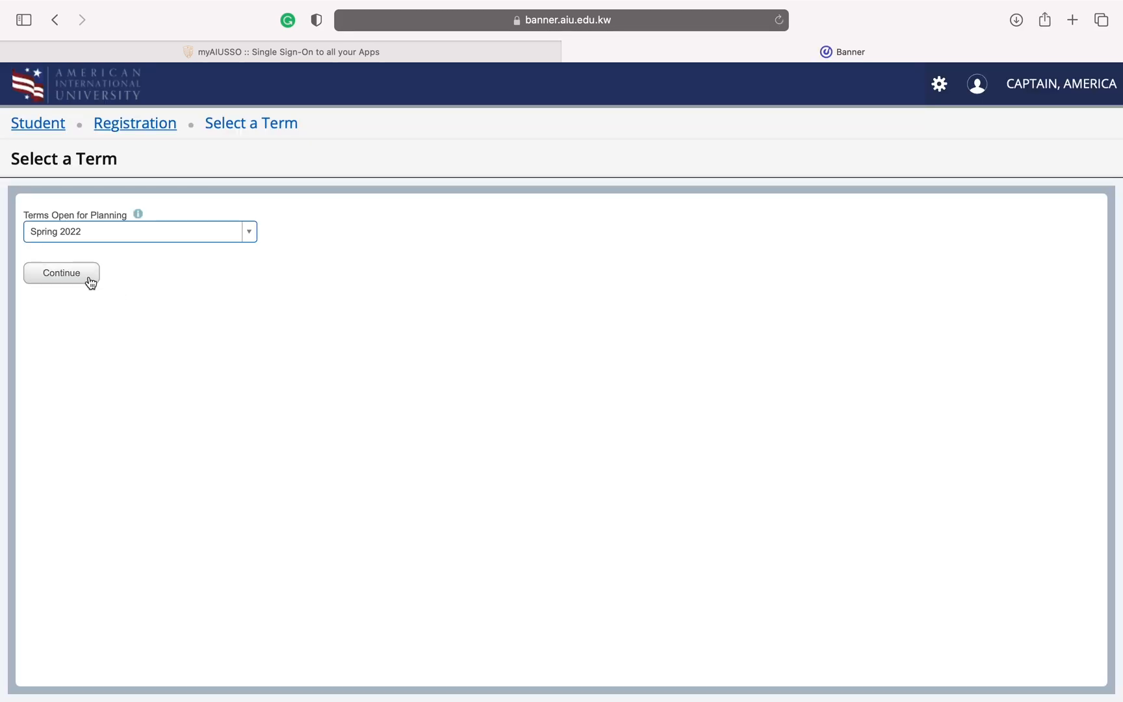
# Step: Continue Plan Ahead with Spring 2022 and create a new plan
pyautogui.click(61, 273)
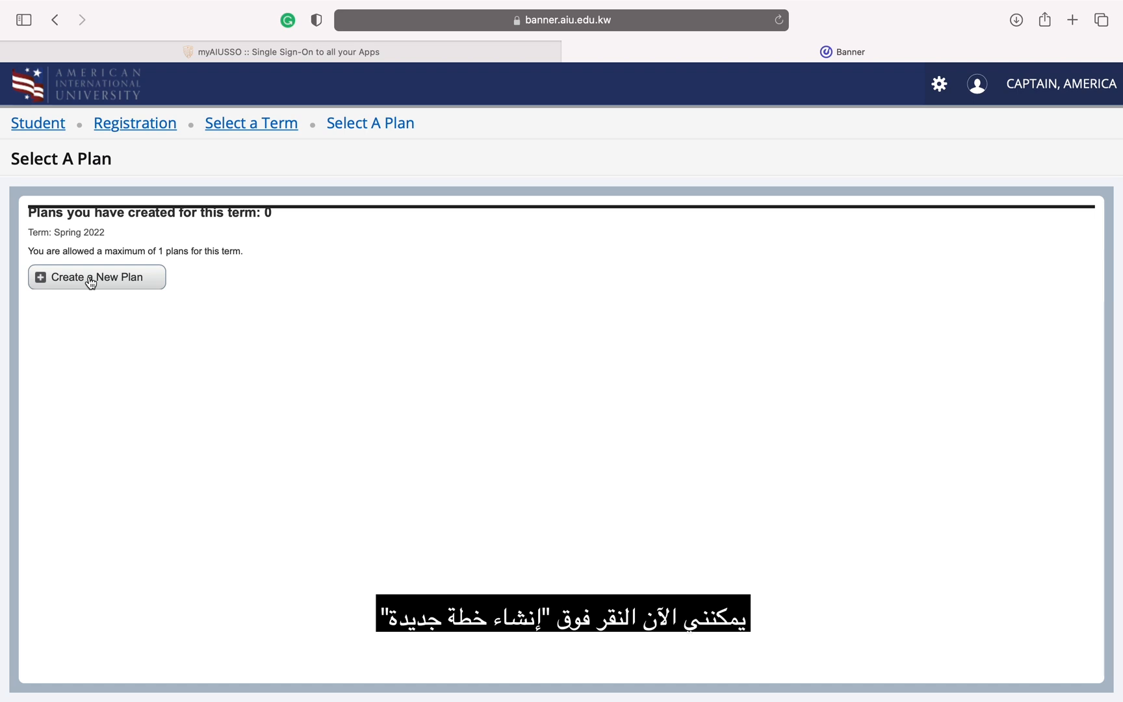
pyautogui.click(96, 277)
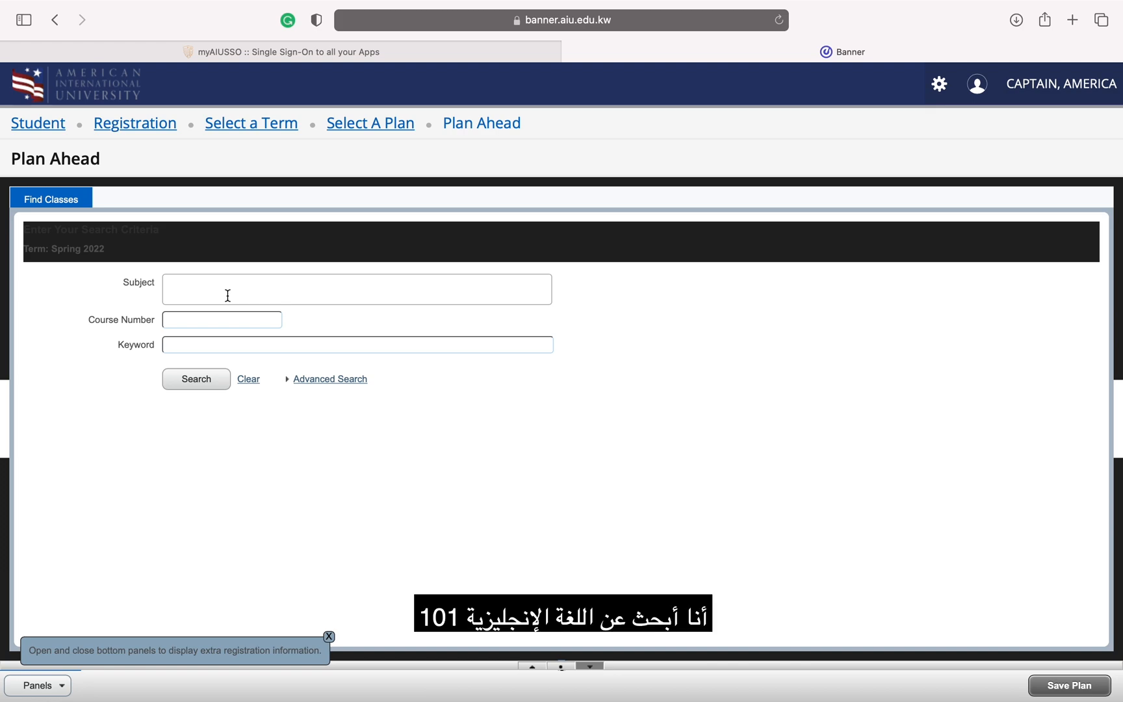
# Step: Search English 101 and add College Writing to the Spring 2022 plan
pyautogui.click(357, 289)
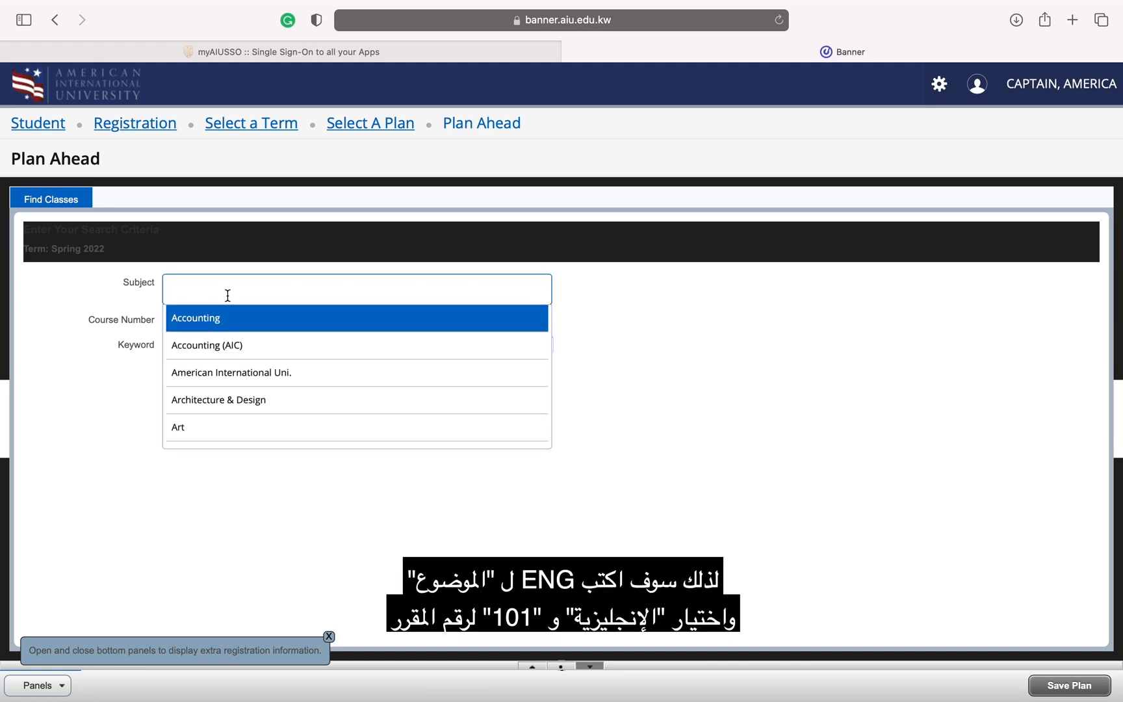
pyautogui.write('eng')
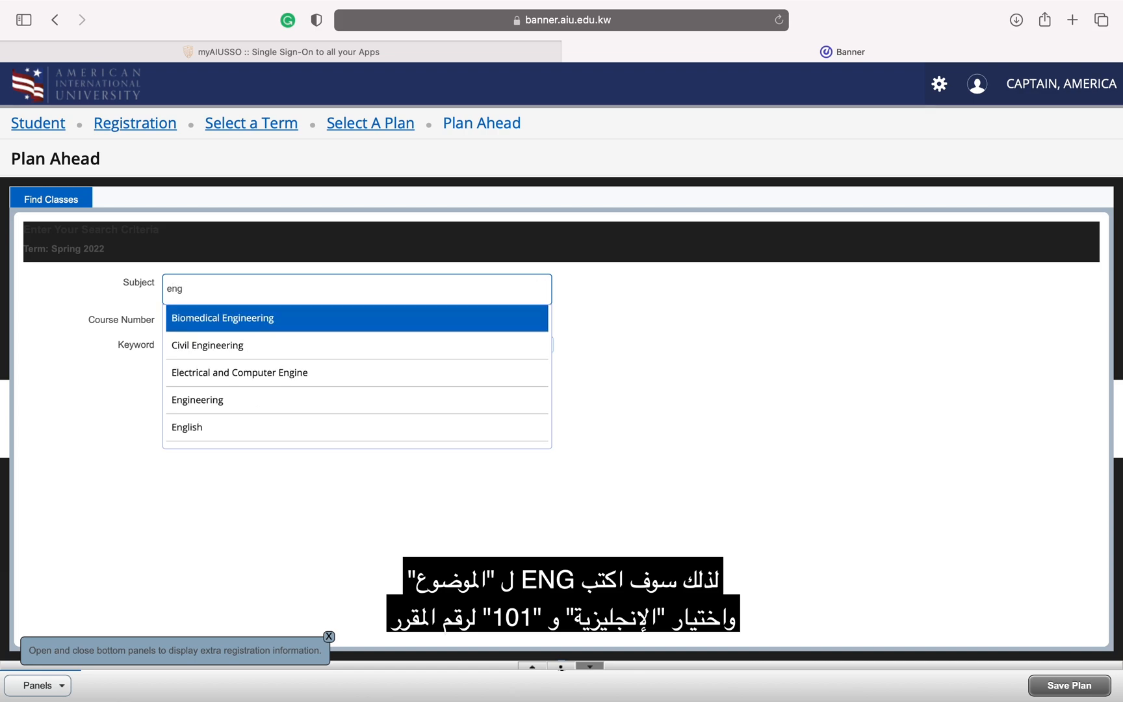
pyautogui.moveTo(200, 399)
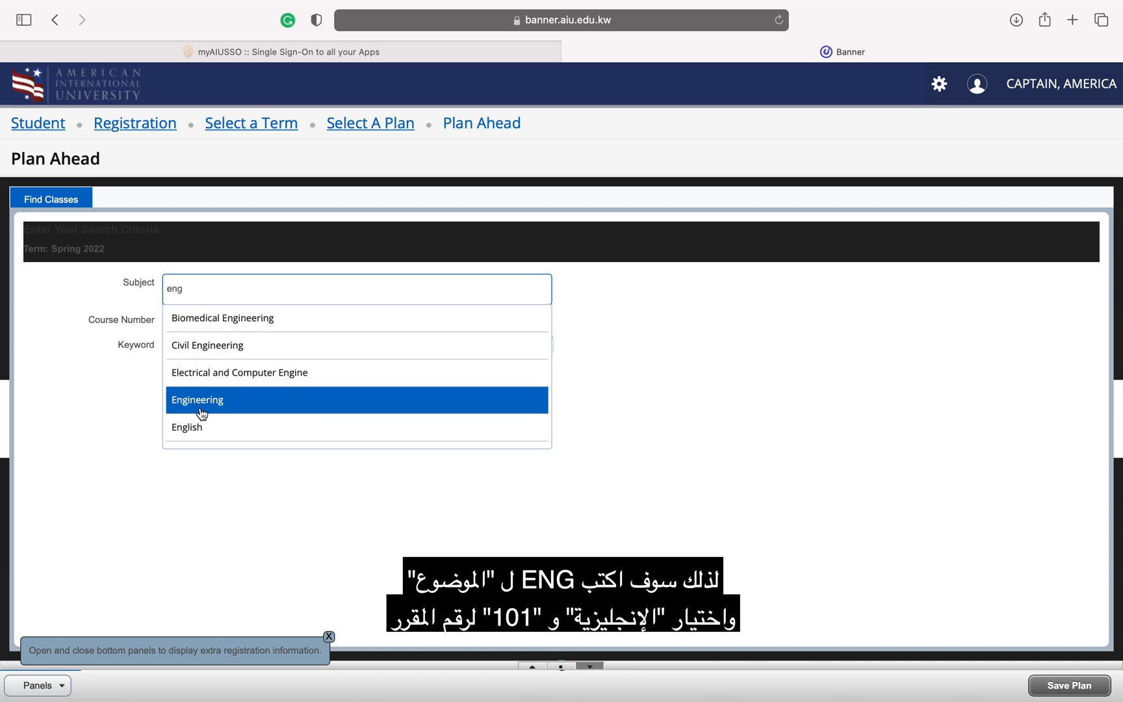
pyautogui.click(186, 426)
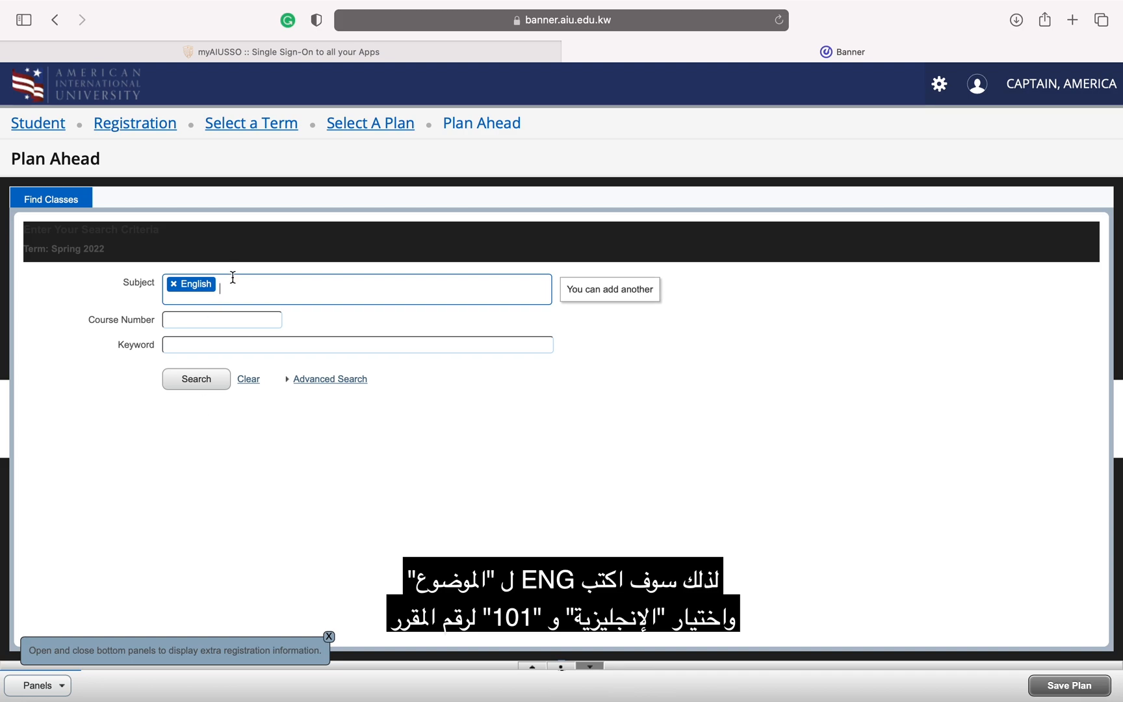
pyautogui.write('101')
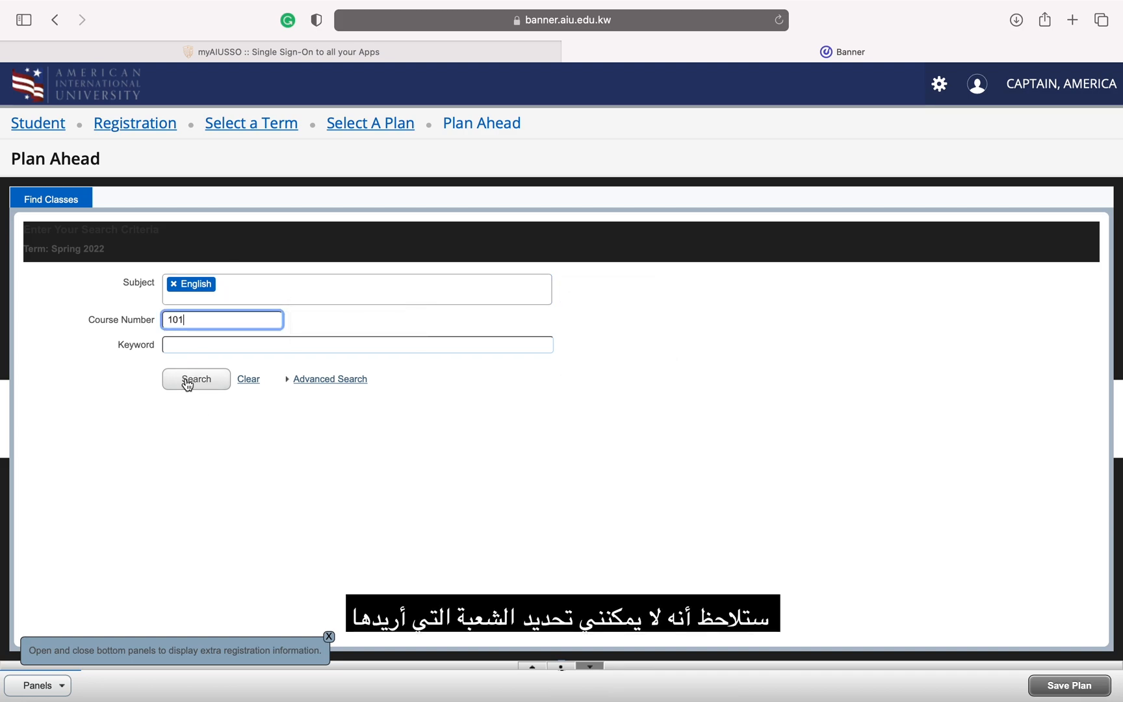
pyautogui.click(195, 378)
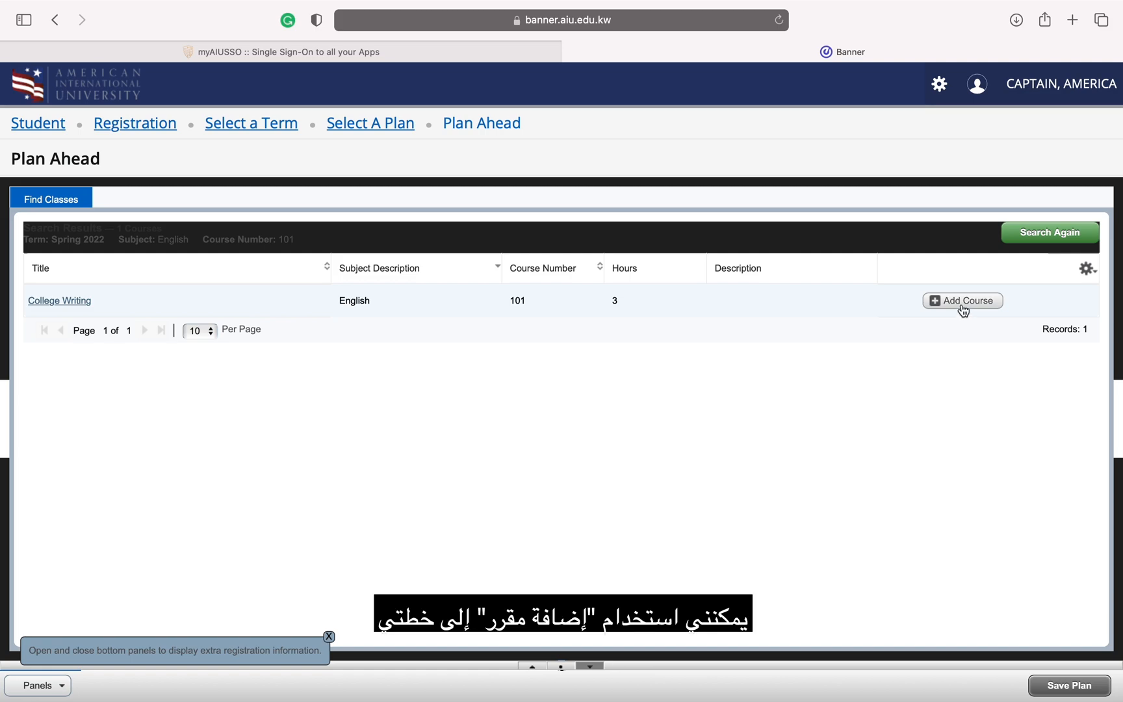
pyautogui.click(962, 300)
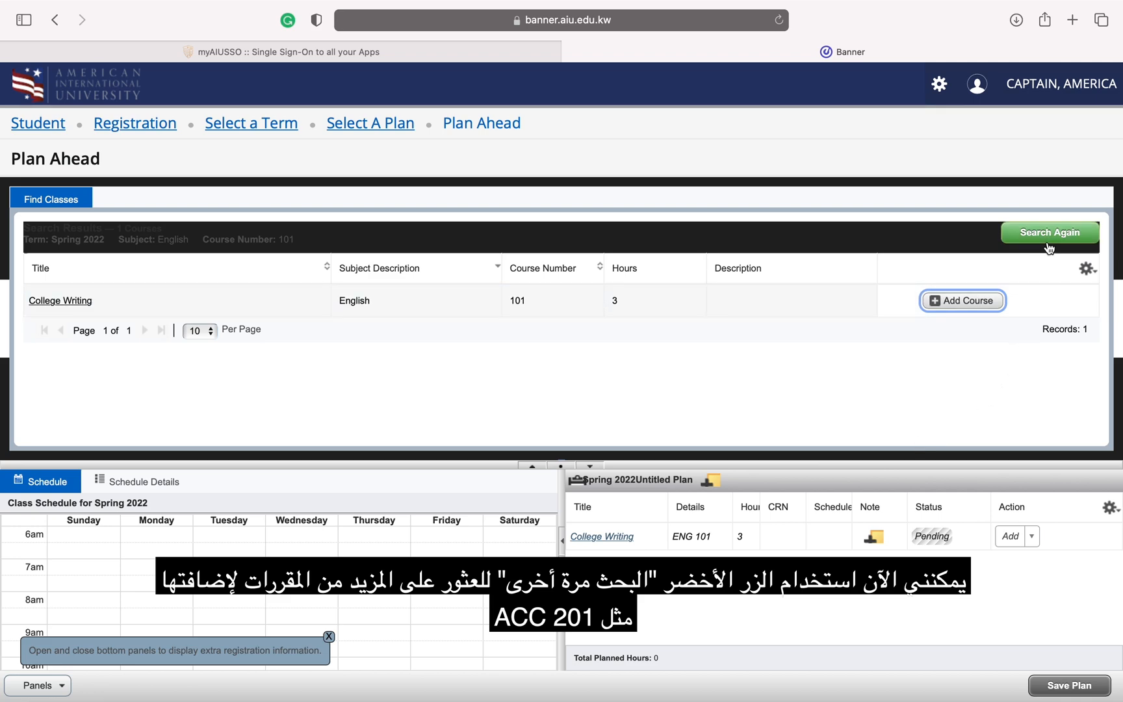
# Step: Search Accounting 201 and add Financial Accounting I to the plan
pyautogui.click(1049, 232)
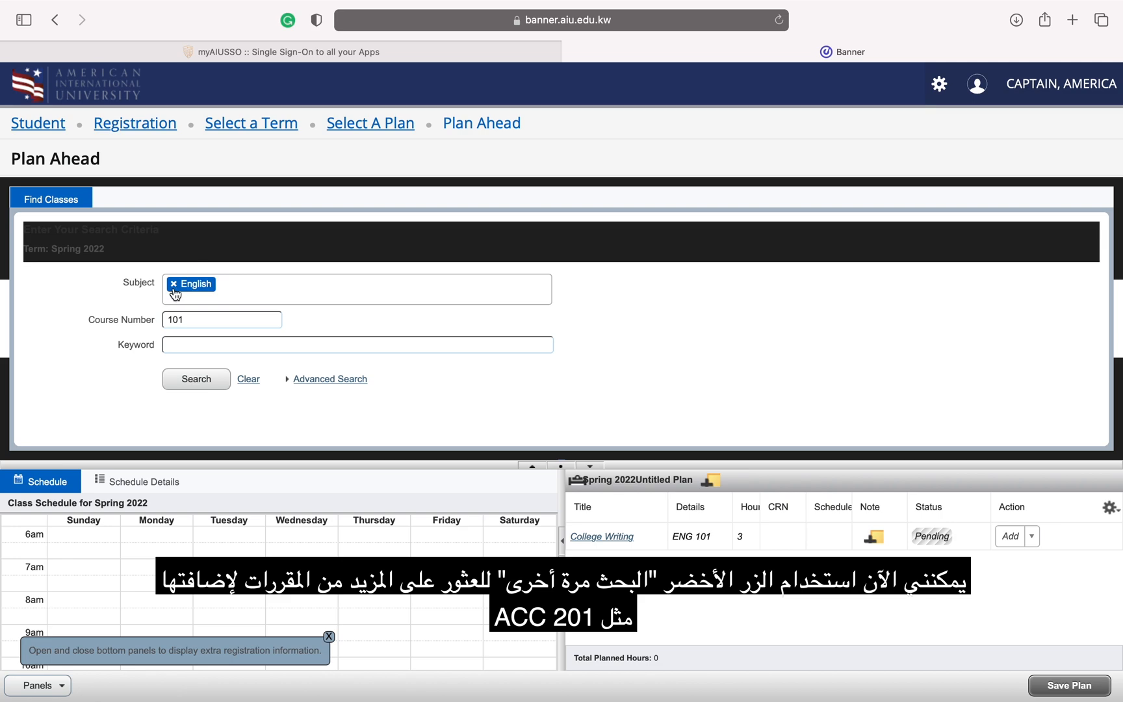
pyautogui.write('acc')
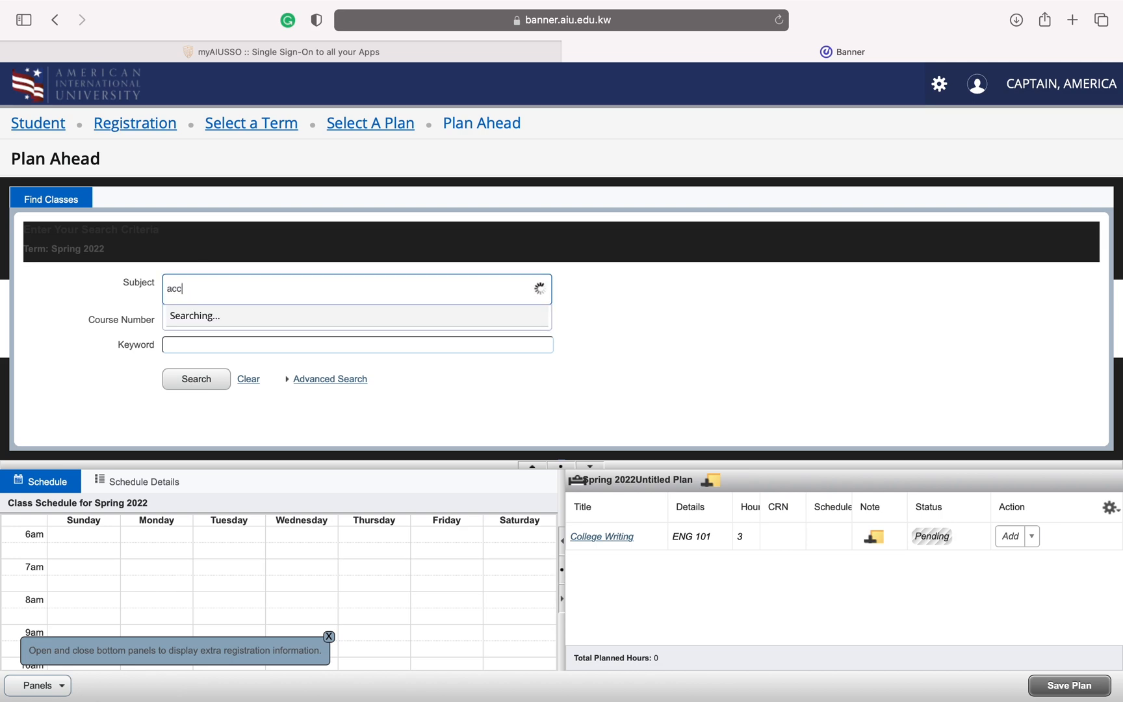
pyautogui.write('2')
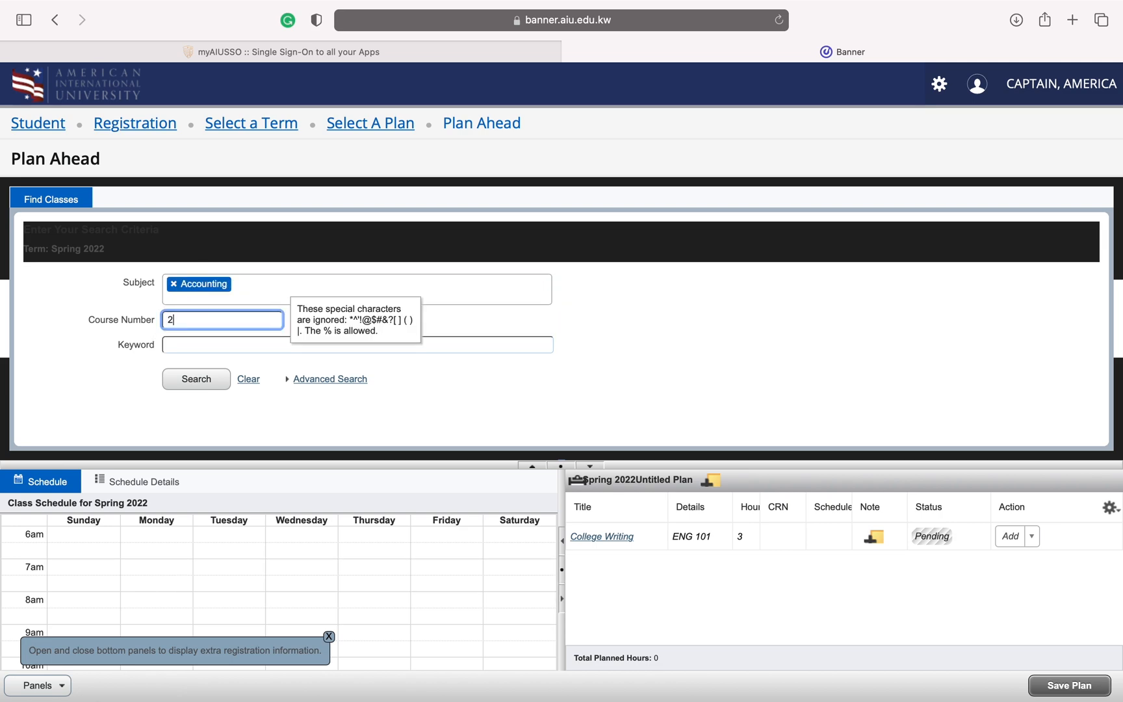
pyautogui.write('01')
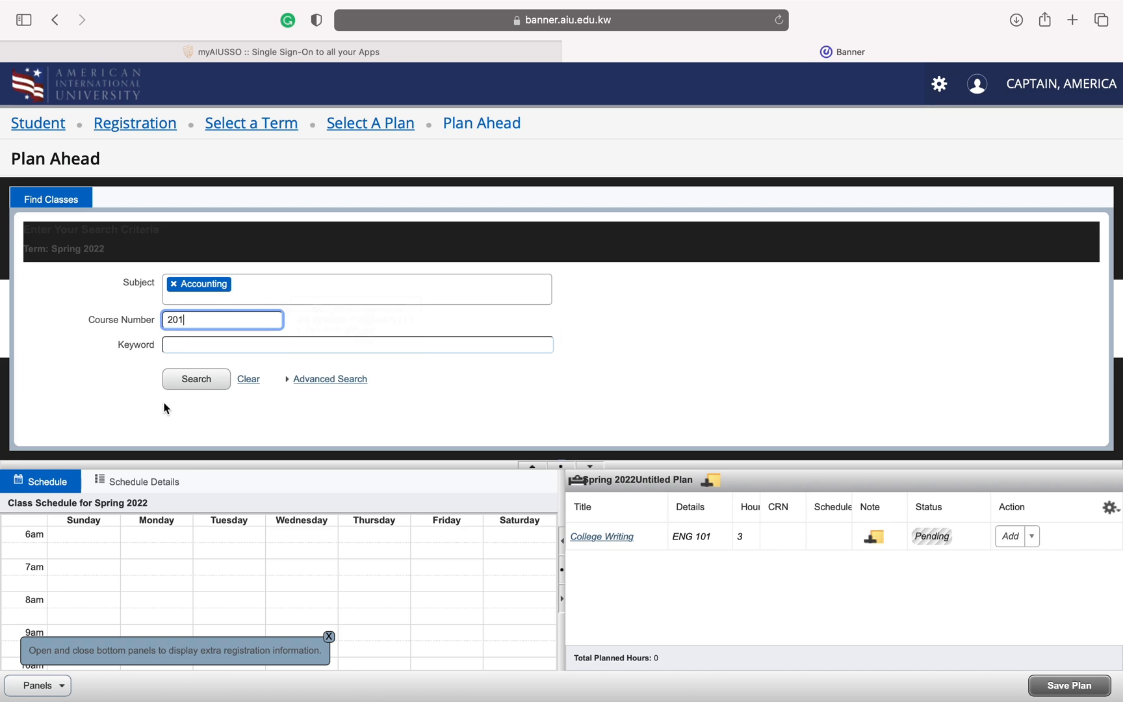
pyautogui.click(195, 378)
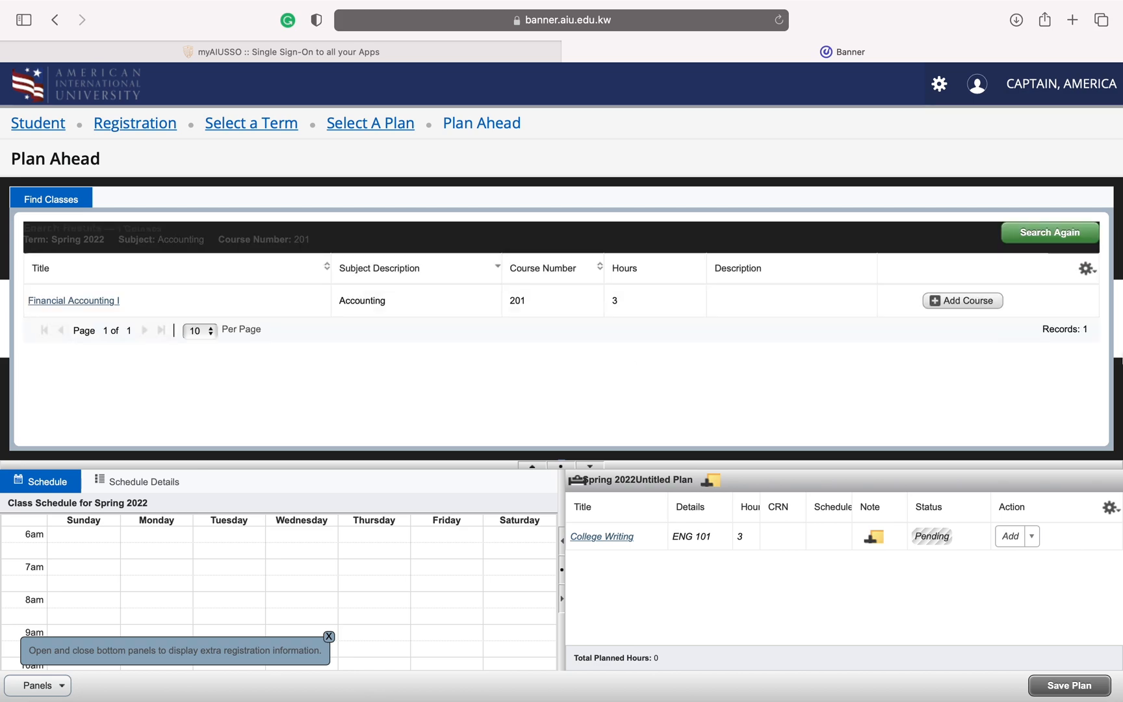
pyautogui.click(962, 301)
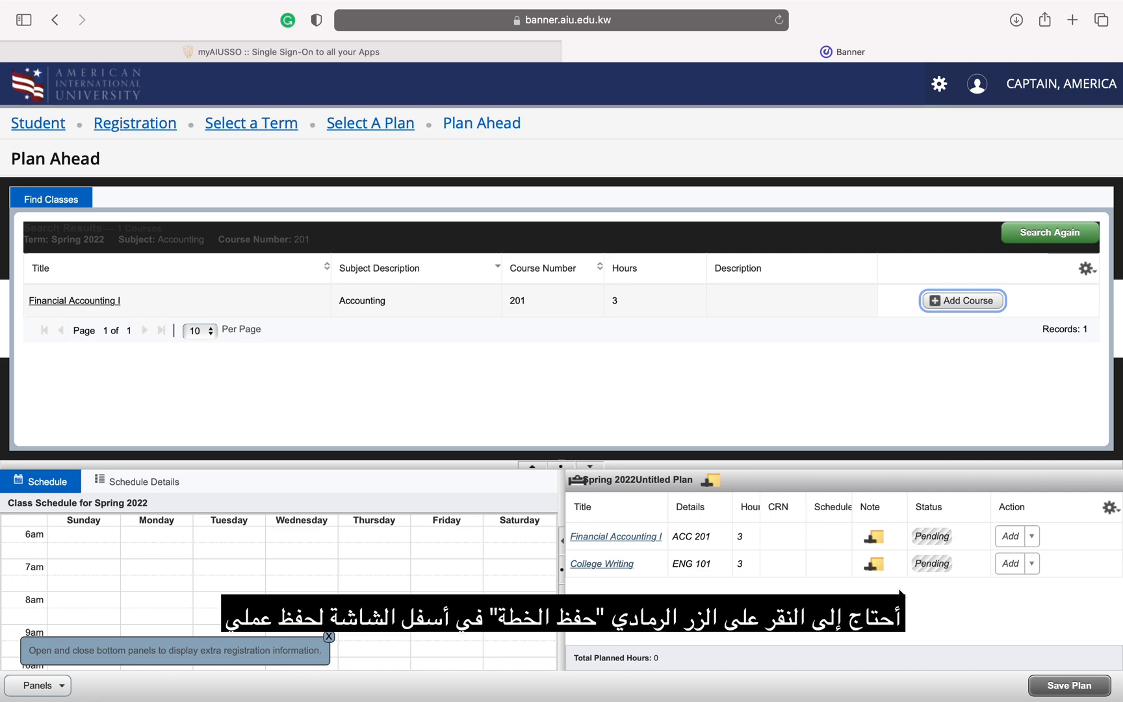
# Step: Save the plan under the name 'My Plan' so both courses become Planned
pyautogui.click(1070, 685)
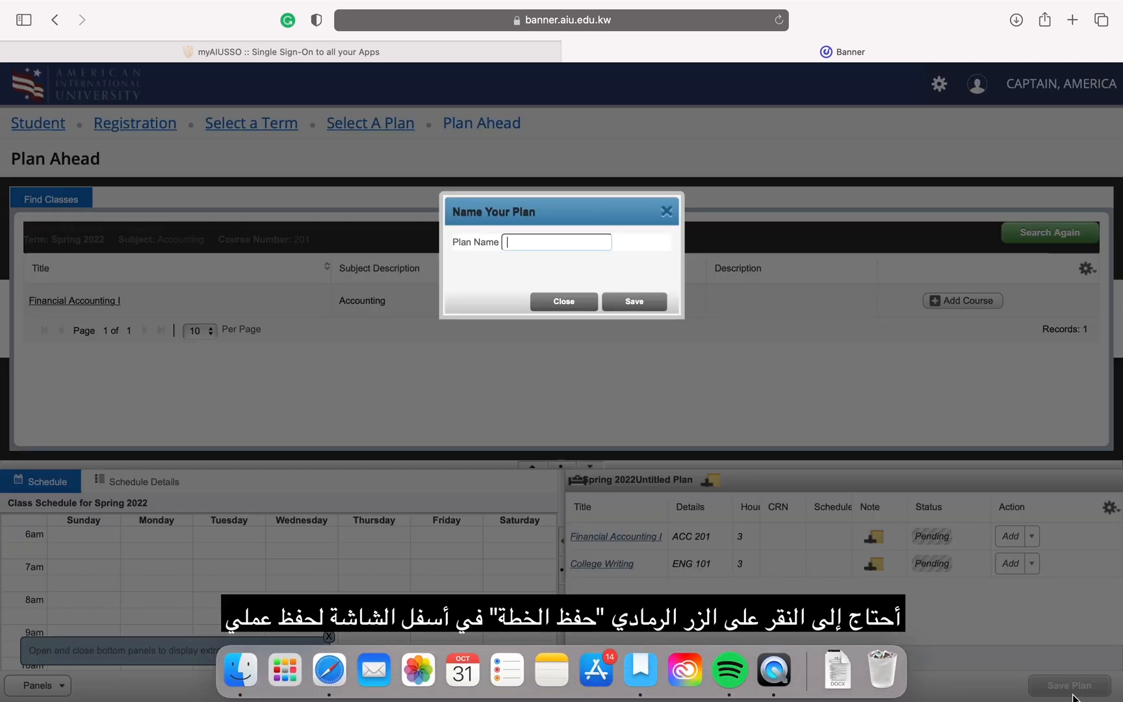
pyautogui.click(563, 301)
pyautogui.write('My Pla')
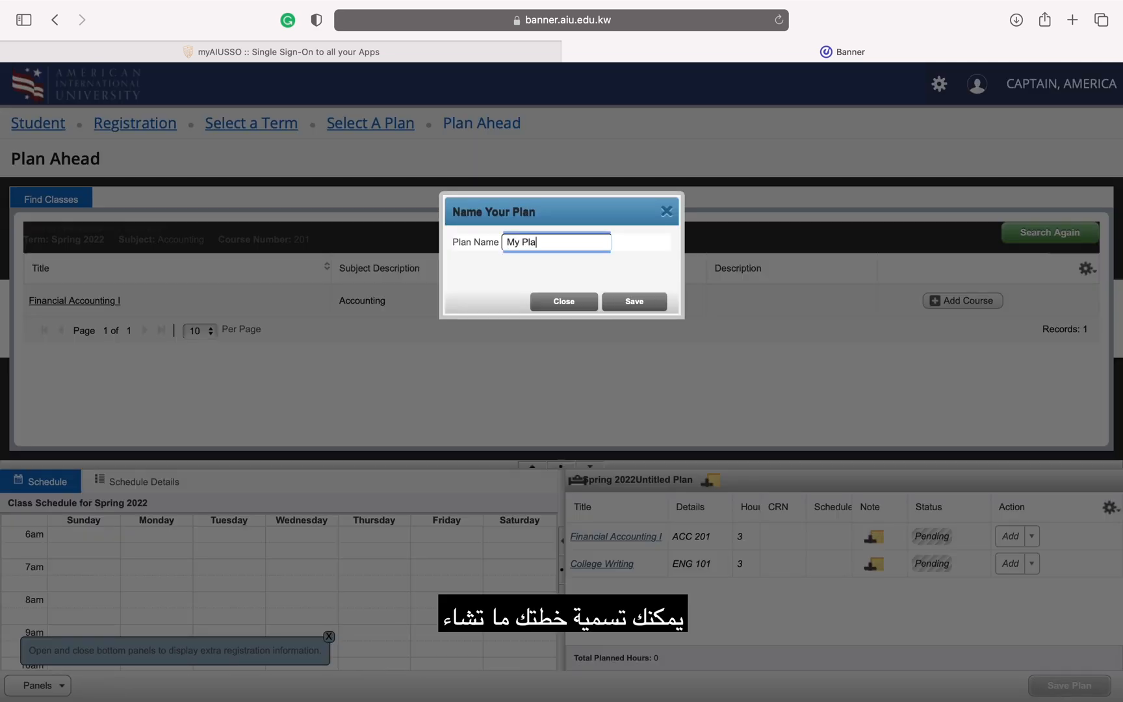
pyautogui.write('n')
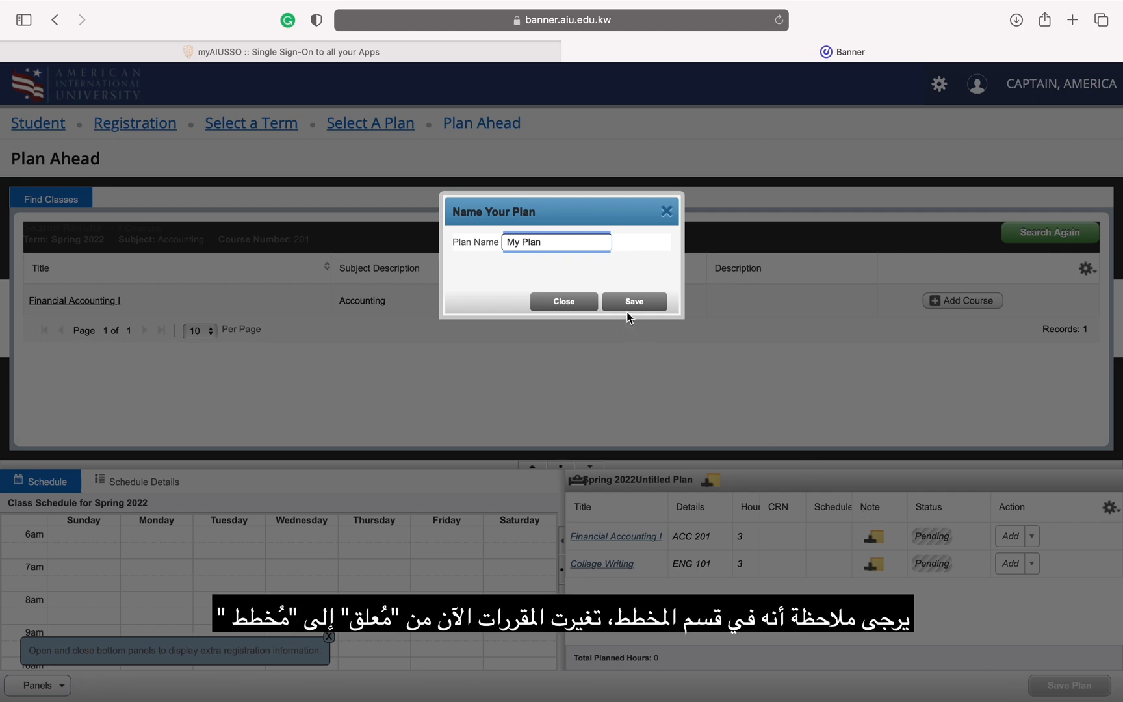
pyautogui.click(633, 300)
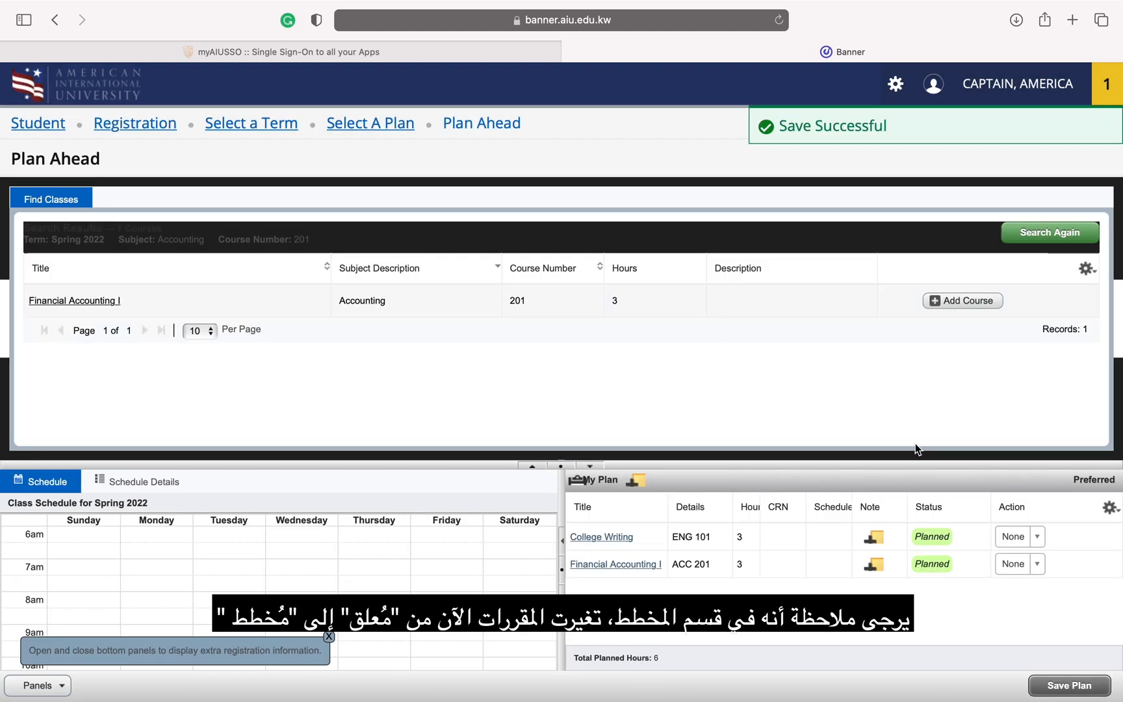
pyautogui.moveTo(903, 546)
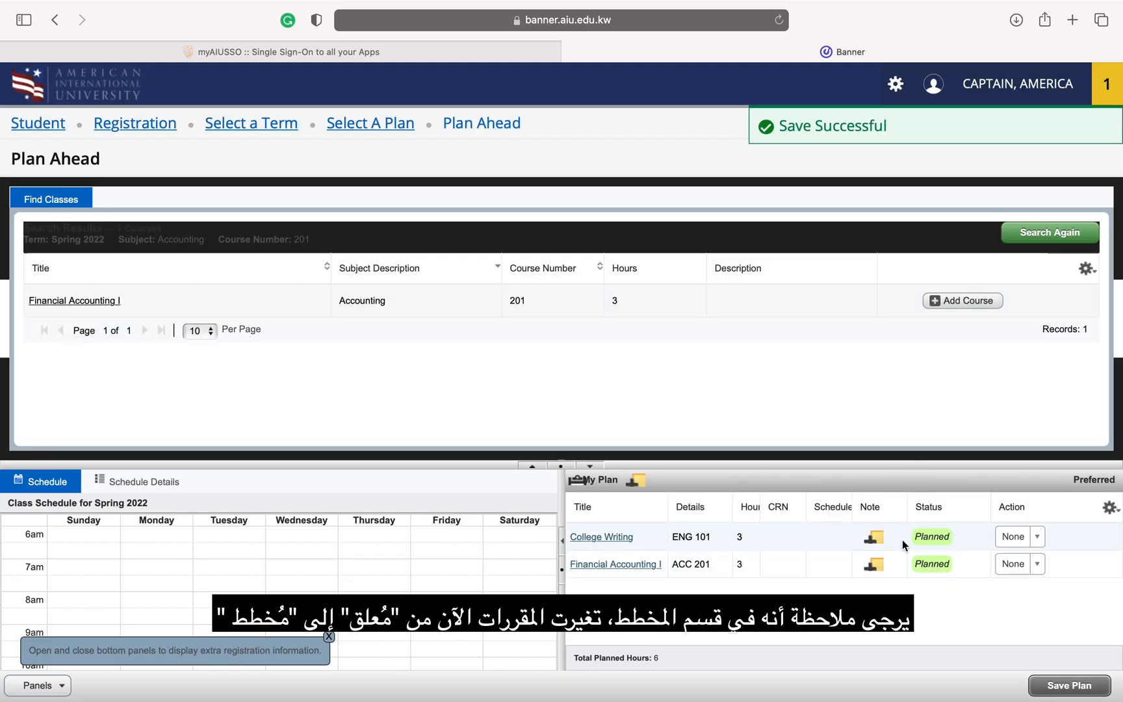